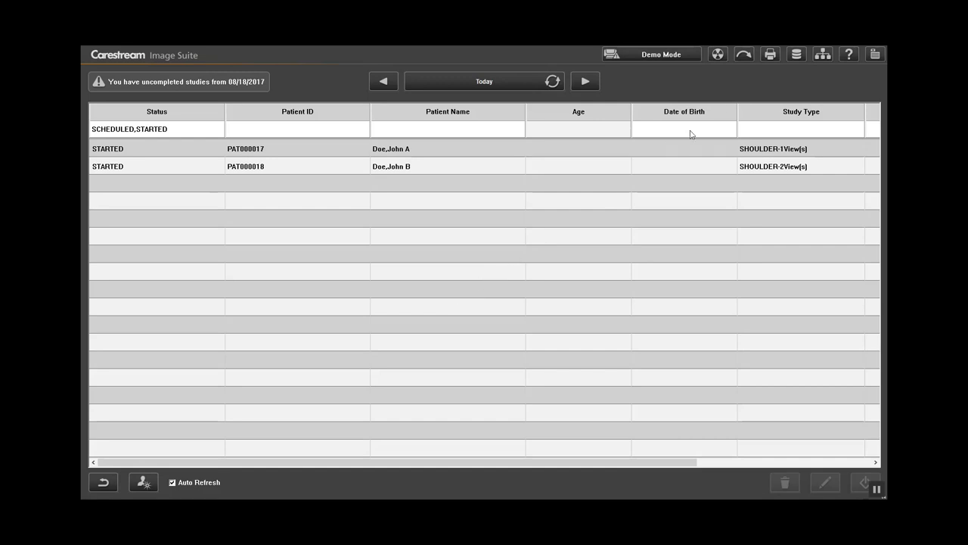
{"action": "mouse_move", "coordinate": [795, 54]}
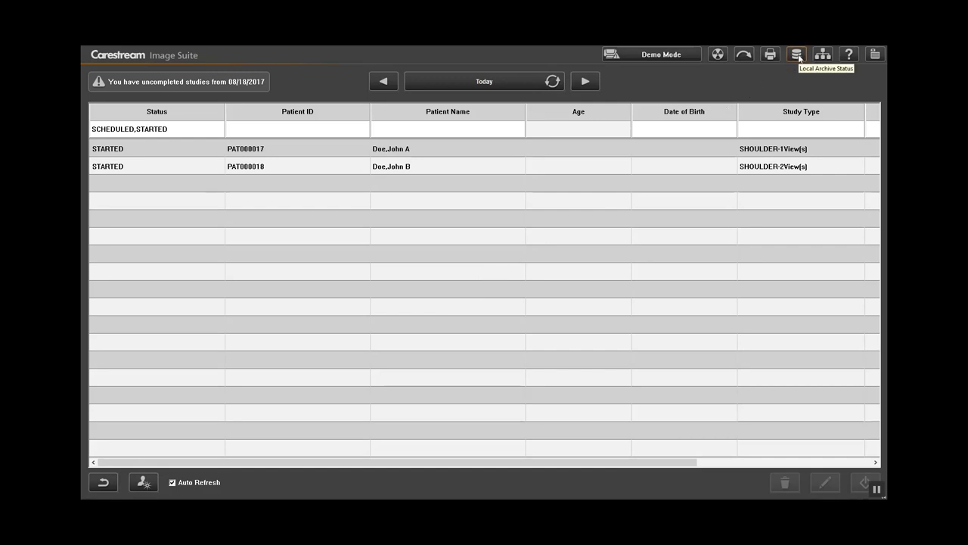
- Show the Local Archive of stored studies with today's two archived chest studies
{"action": "left_click", "coordinate": [796, 54]}
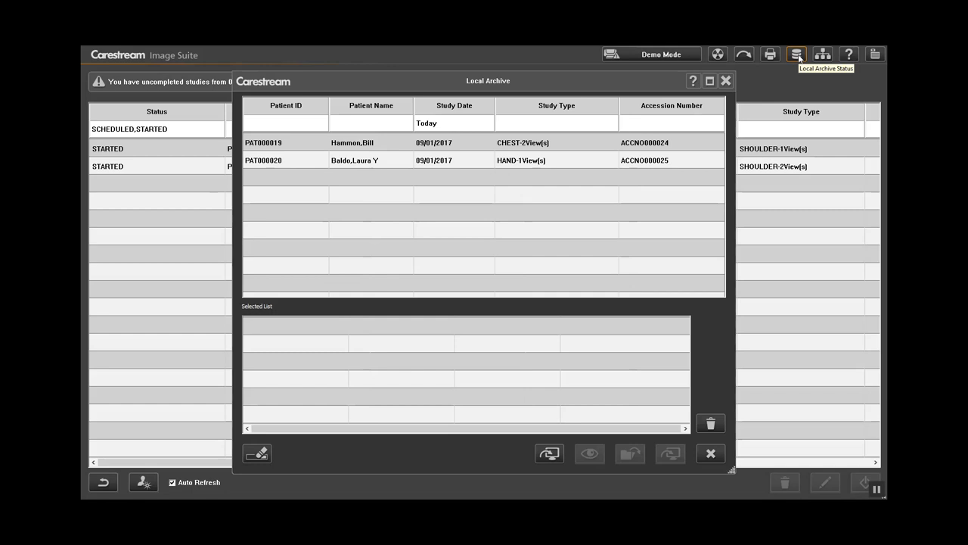
{"action": "mouse_move", "coordinate": [546, 142]}
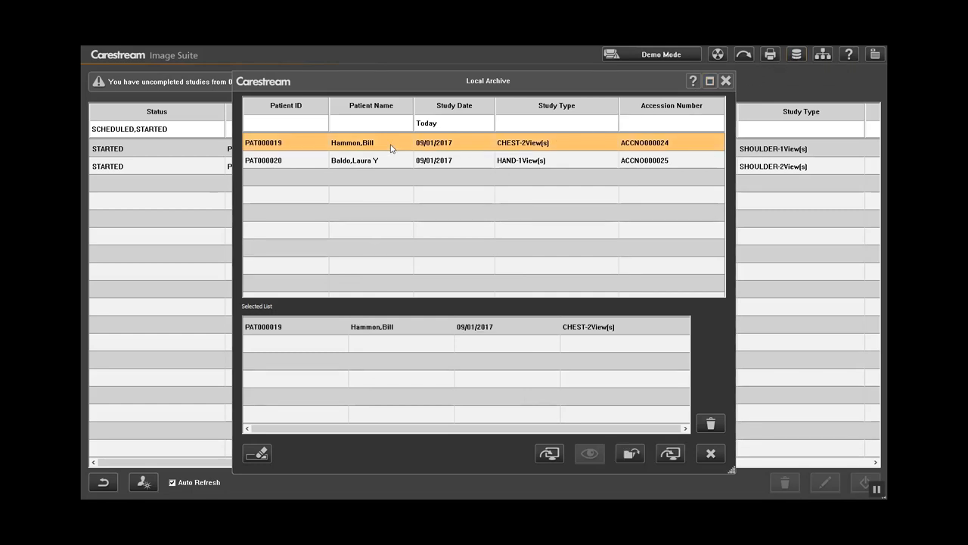
{"action": "mouse_move", "coordinate": [514, 293]}
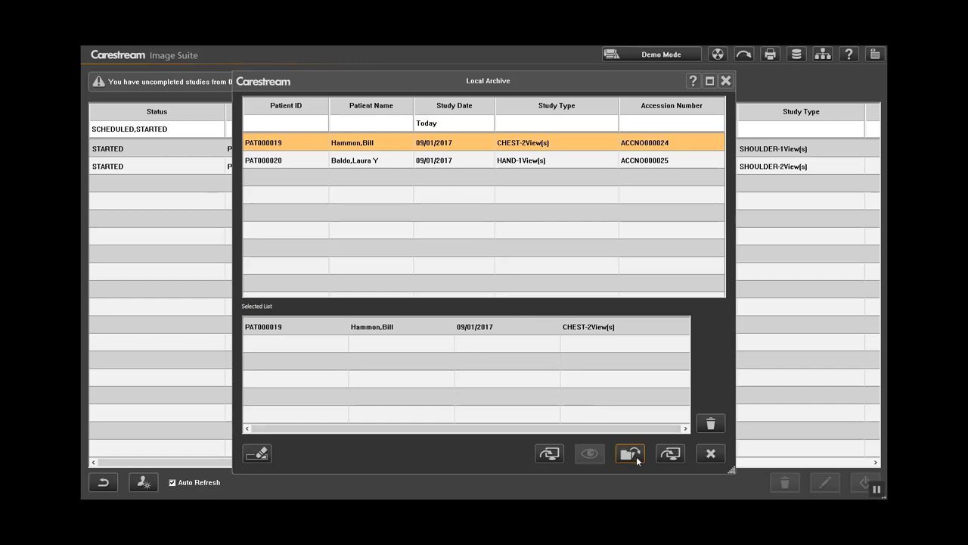
- Set up CD/DVD export of the chest study with Remove Patient Info and Remove Institution Name unchecked
{"action": "left_click", "coordinate": [629, 453]}
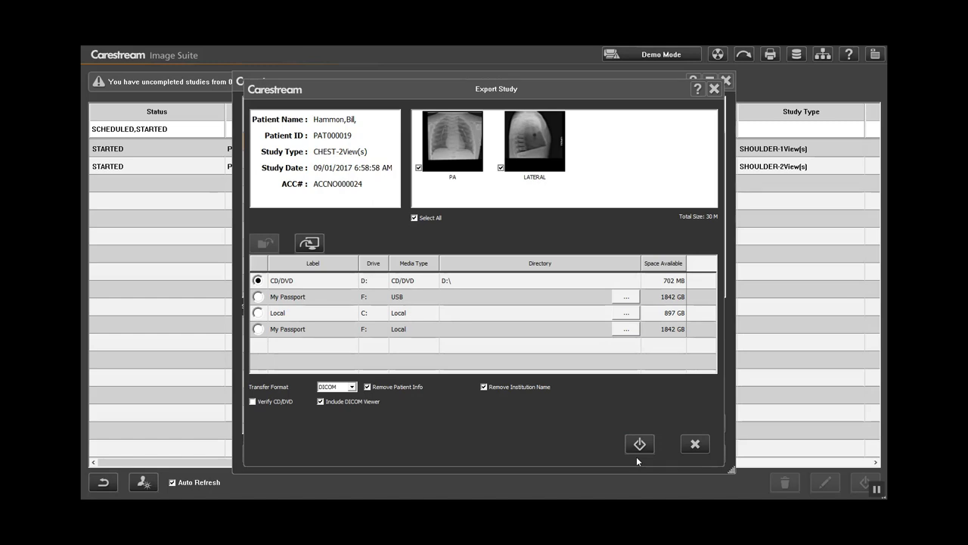
{"action": "mouse_move", "coordinate": [327, 309]}
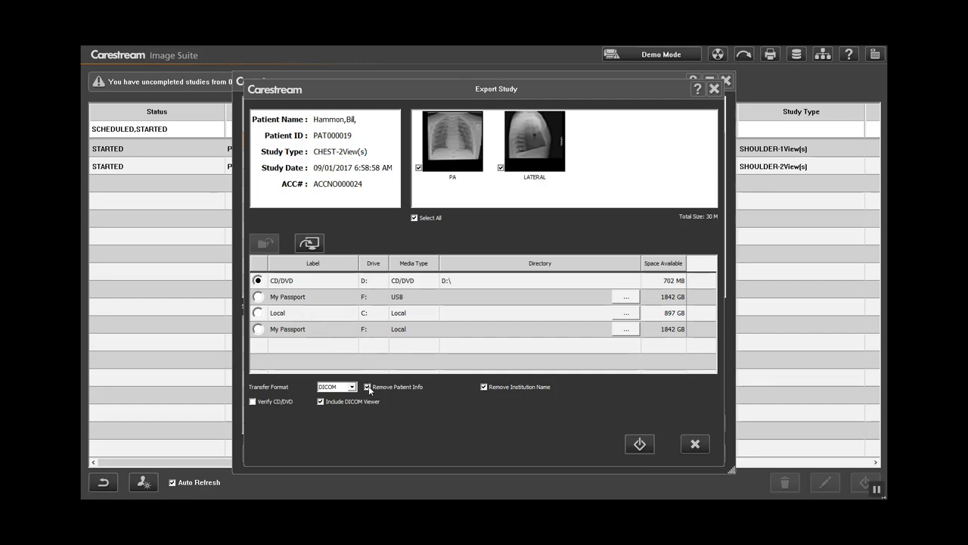
{"action": "left_click", "coordinate": [367, 387]}
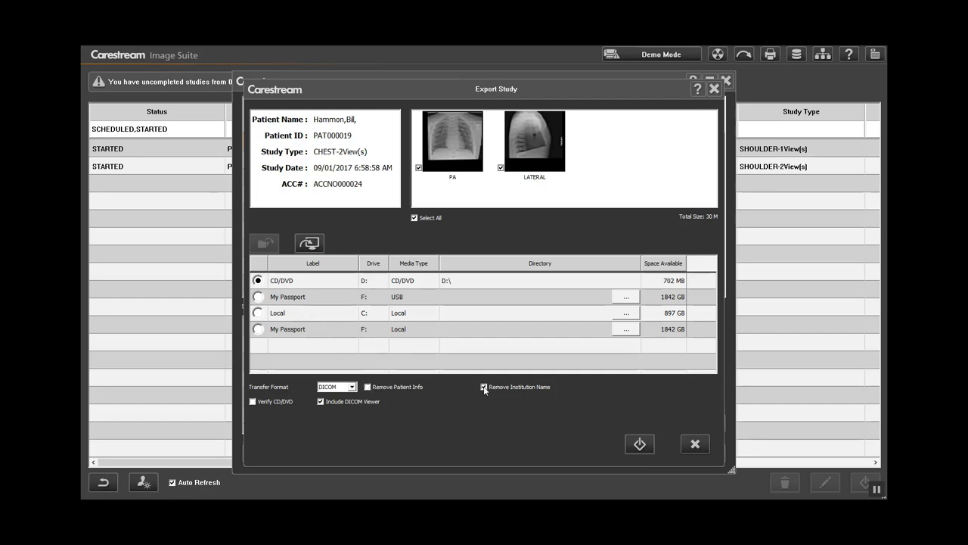
{"action": "left_click", "coordinate": [484, 388]}
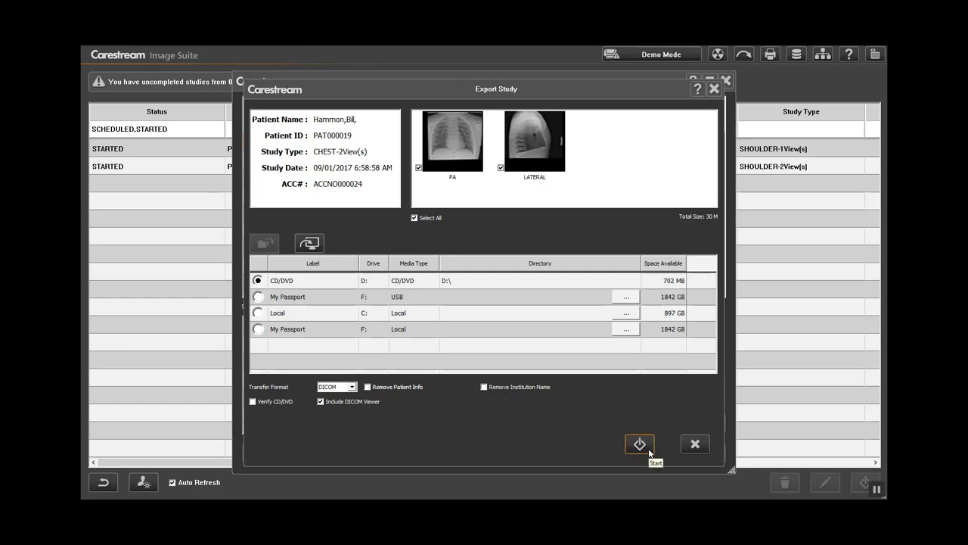
- Write the chest study to CD/DVD and acknowledge the finished-exporting message
{"action": "left_click", "coordinate": [638, 445]}
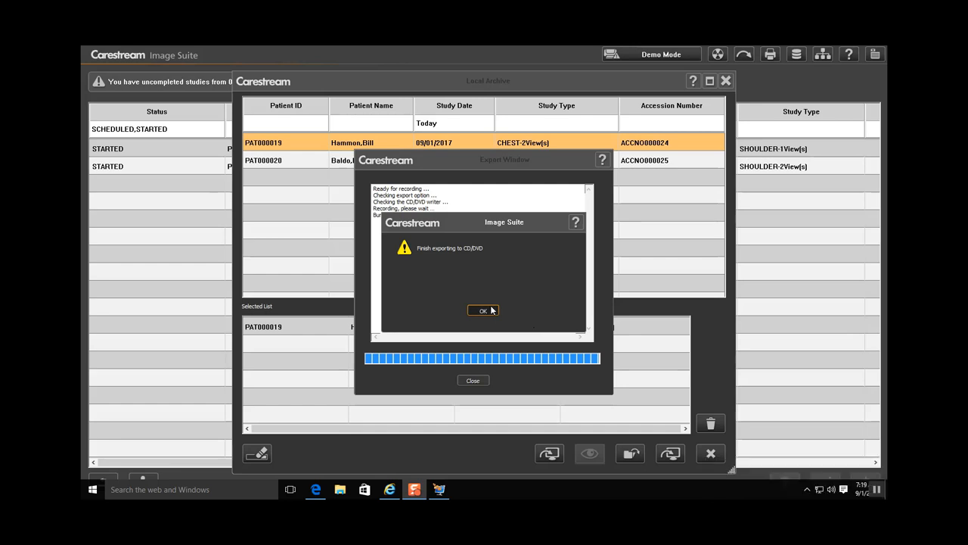
{"action": "left_click", "coordinate": [484, 310]}
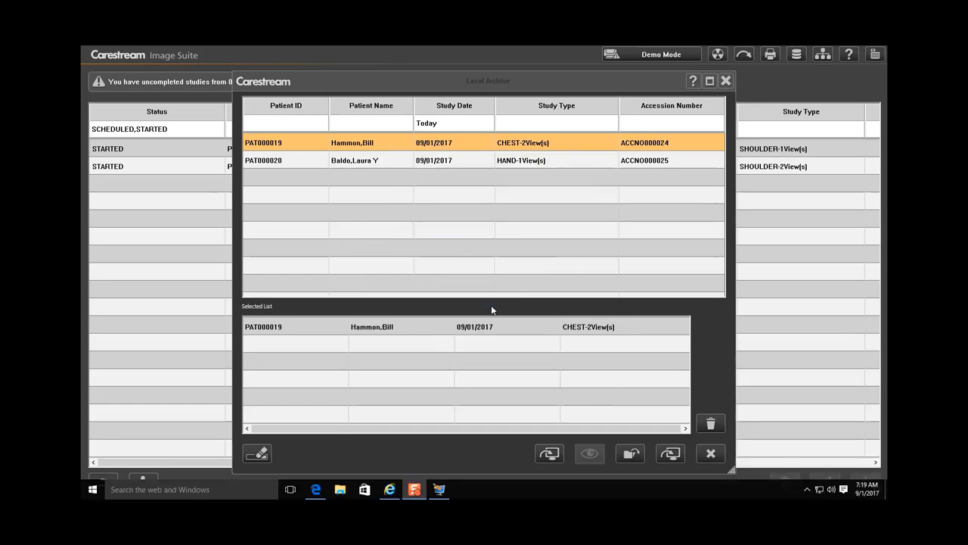
{"action": "mouse_move", "coordinate": [688, 140]}
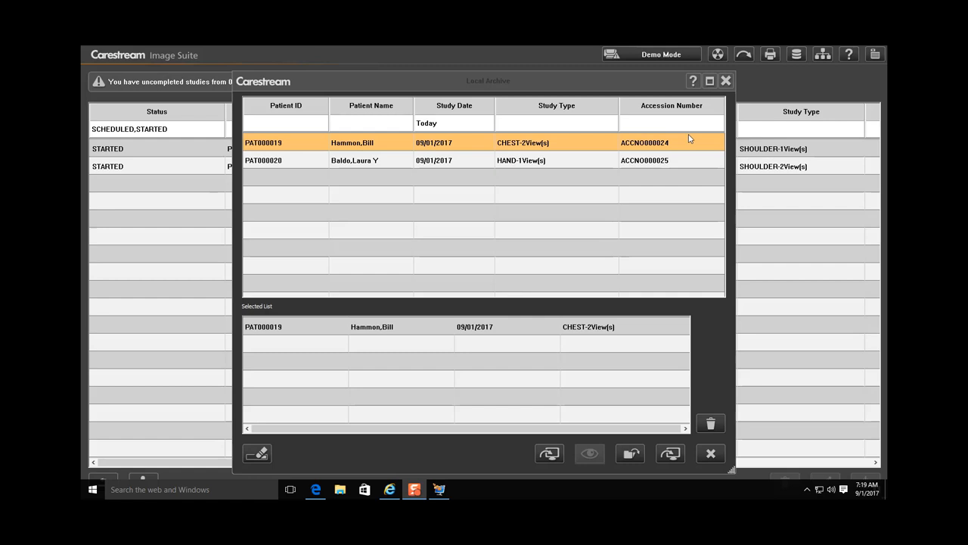